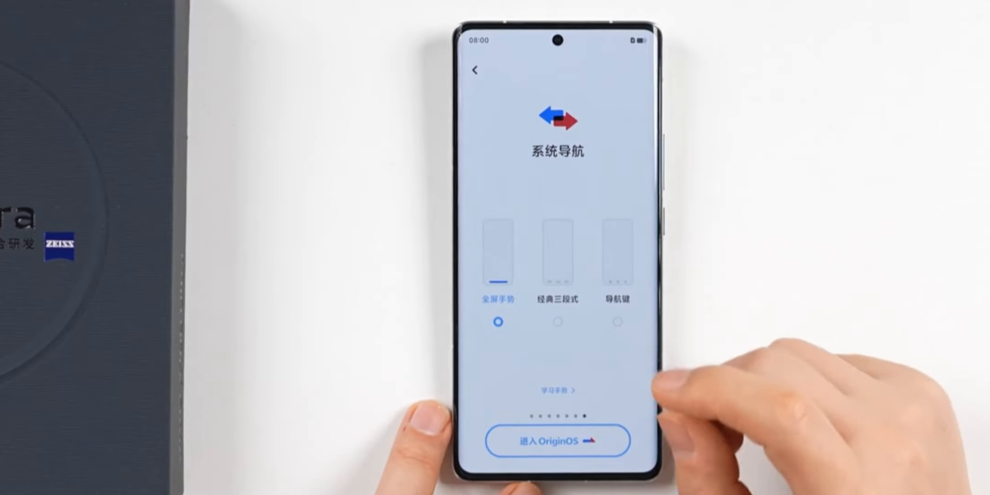
- Keep full-screen gesture navigation and tap 'Enter OriginOS' to finish setup
{"action": "left_click", "coordinate": [555, 440]}
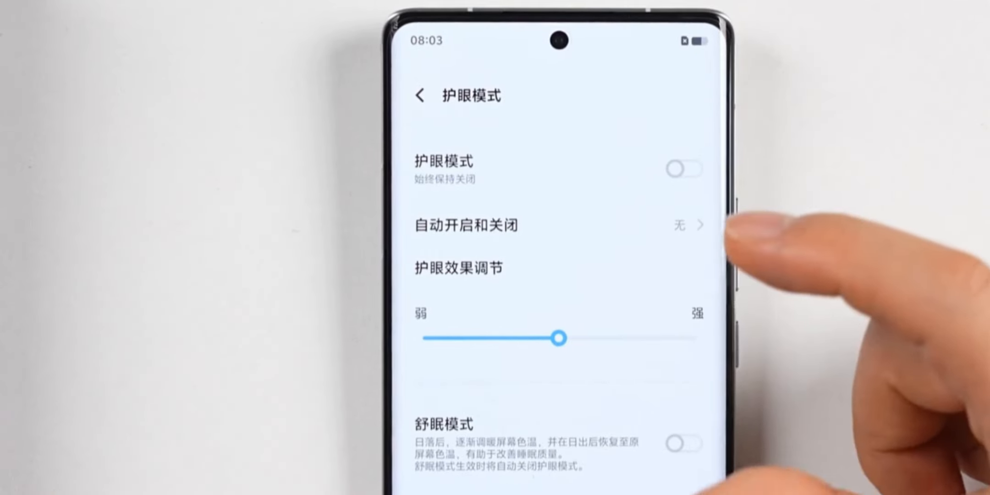
- Scroll the eye protection page to reveal sleep mode and anti-fatigue brightness options
{"action": "scroll", "scroll_direction": "up", "scroll_amount": 3}
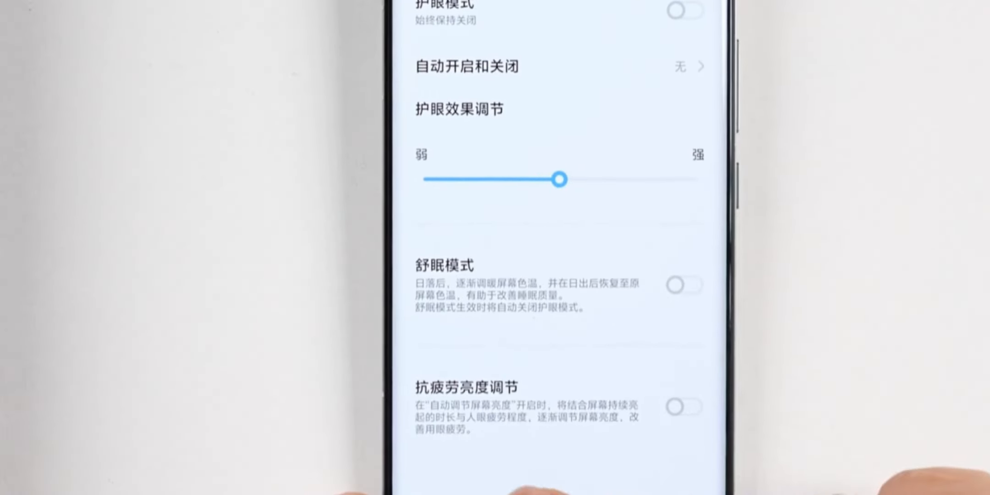